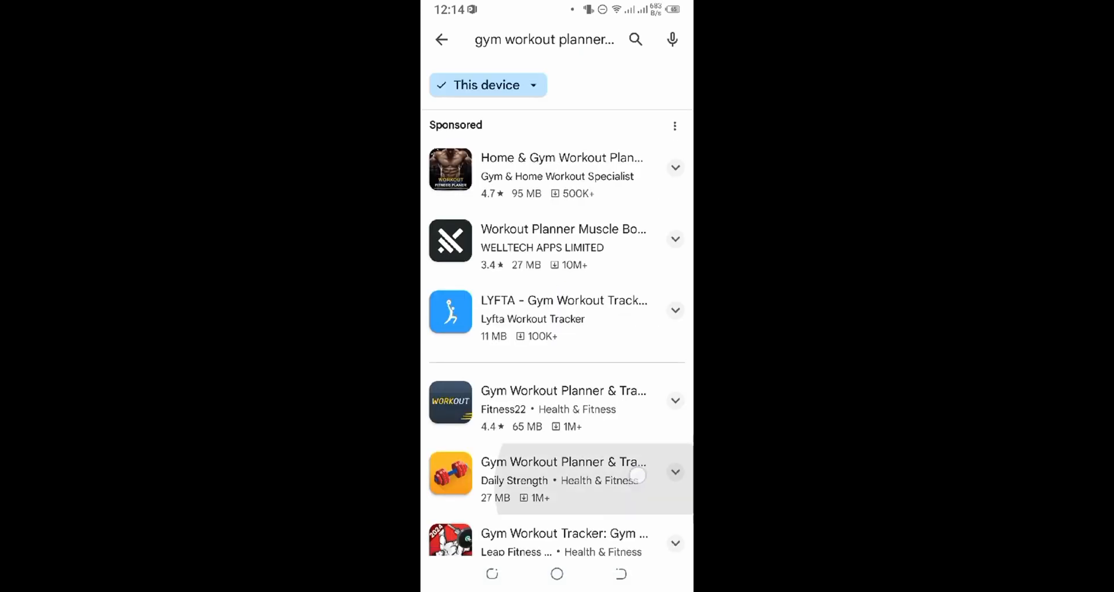
Install Gym Workout Planner & Tracker by Fitness22 from the gym workout planner search results
scroll(down, 3)
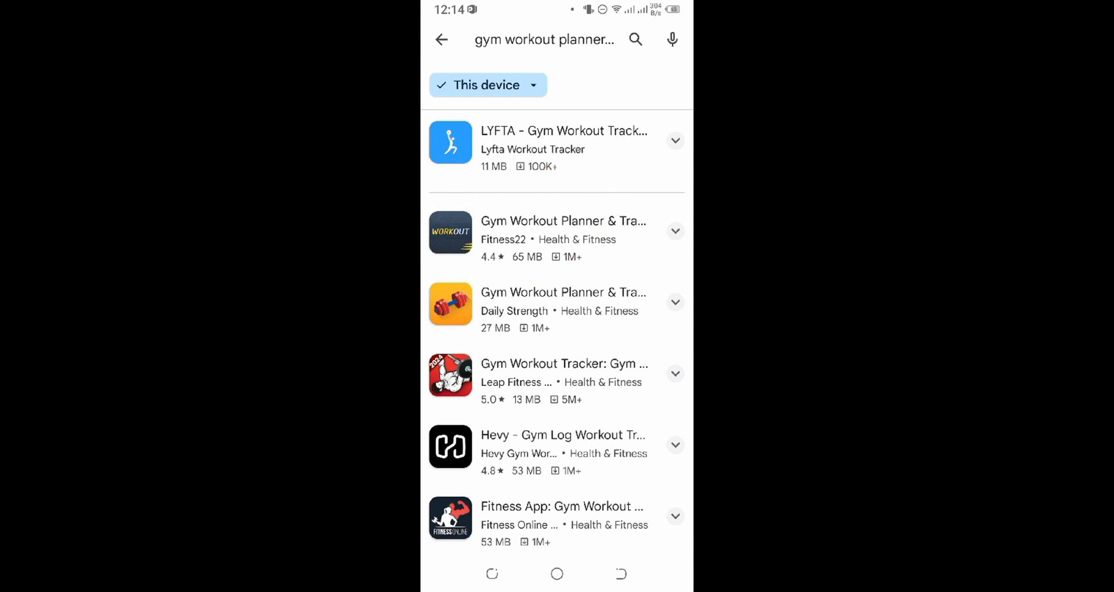
click(563, 231)
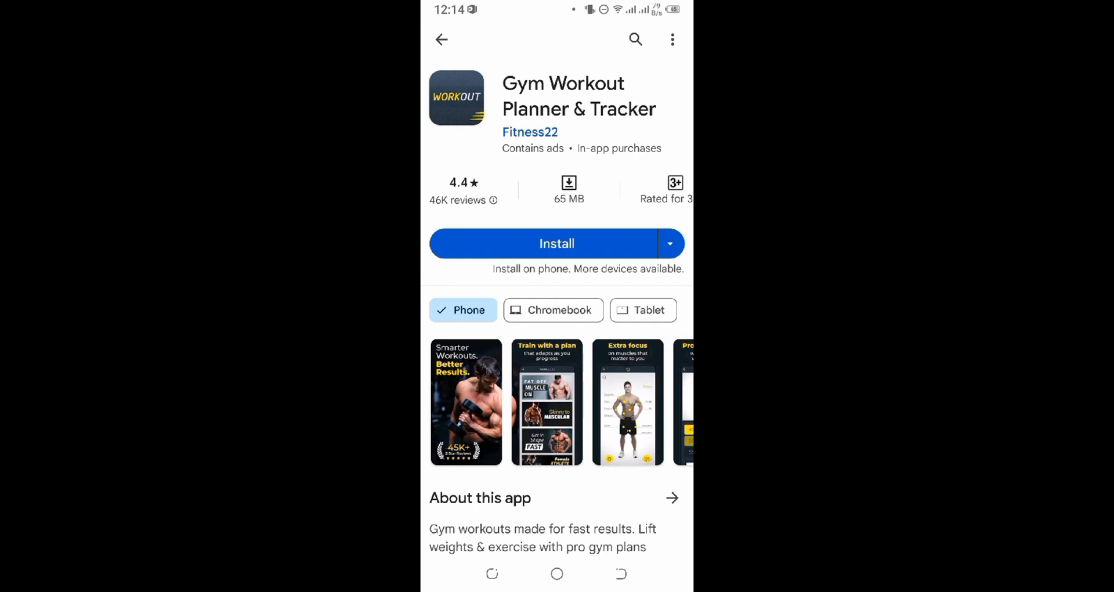
click(556, 242)
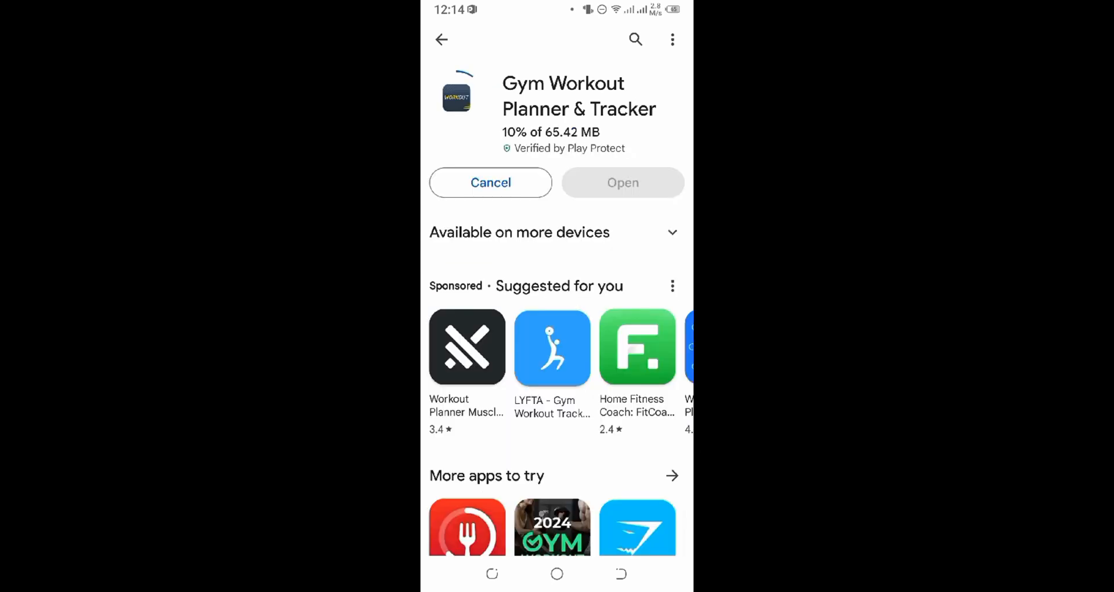